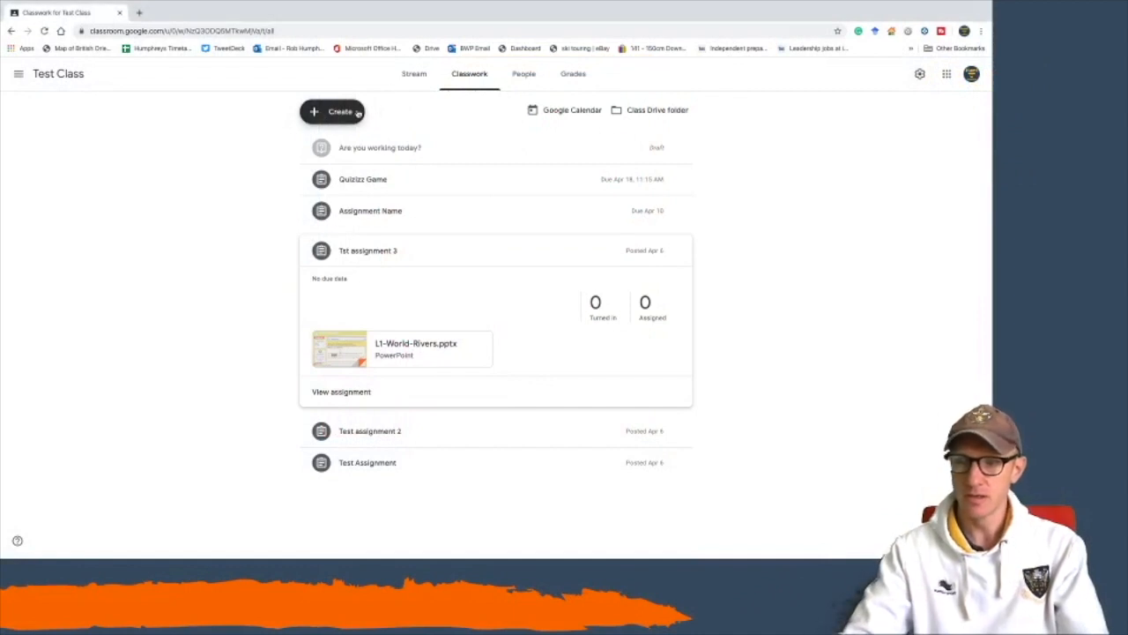
# Create a new Test Class question reading 'Are you working today?'.
pyautogui.click(333, 111)
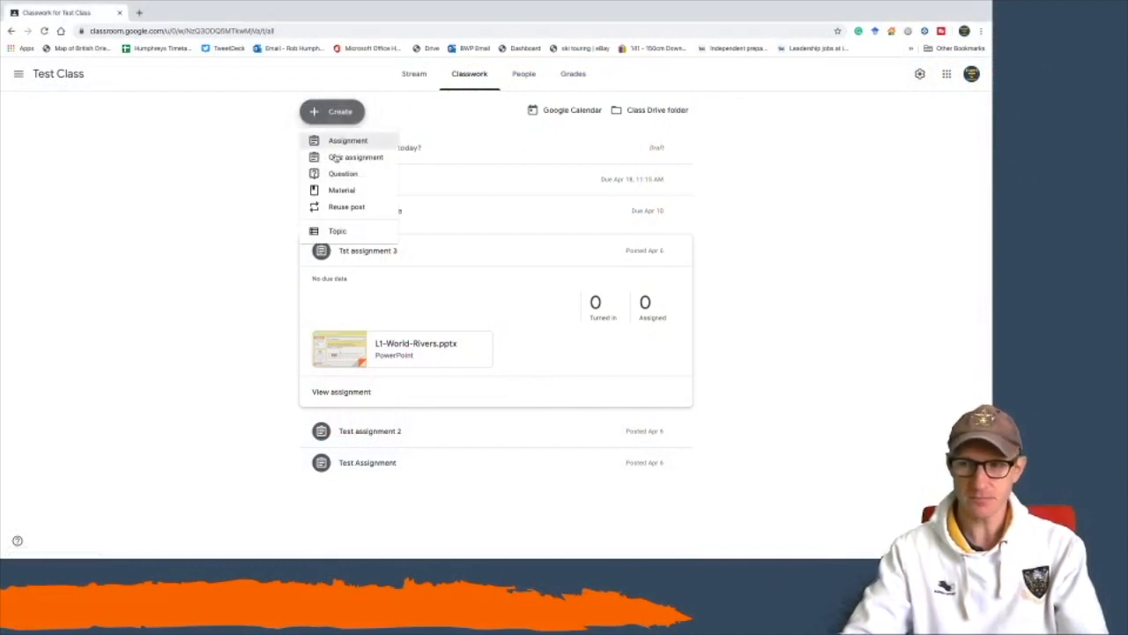
pyautogui.click(343, 173)
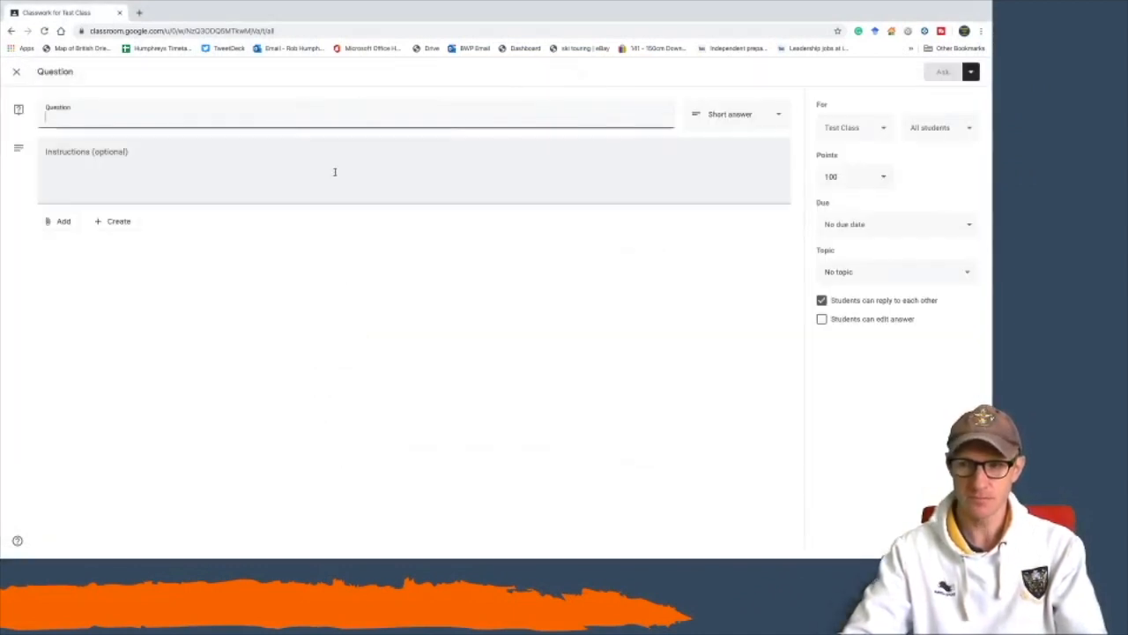
pyautogui.write('Are you working today?')
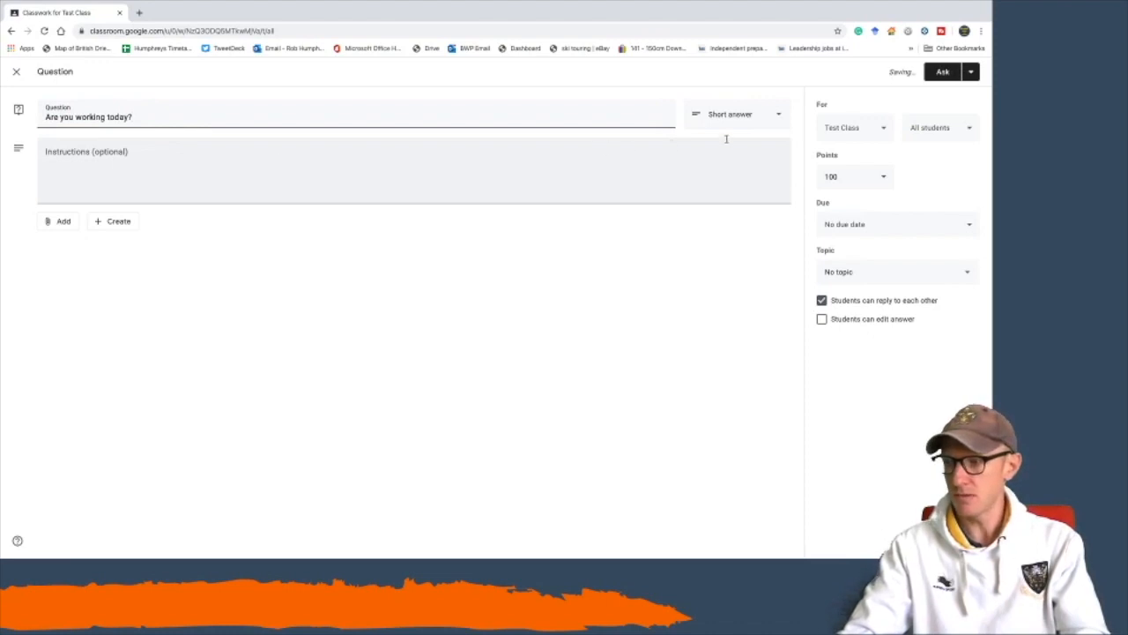
# Switch the question to Multiple choice and enter 'Yes' as Option 1.
pyautogui.click(736, 114)
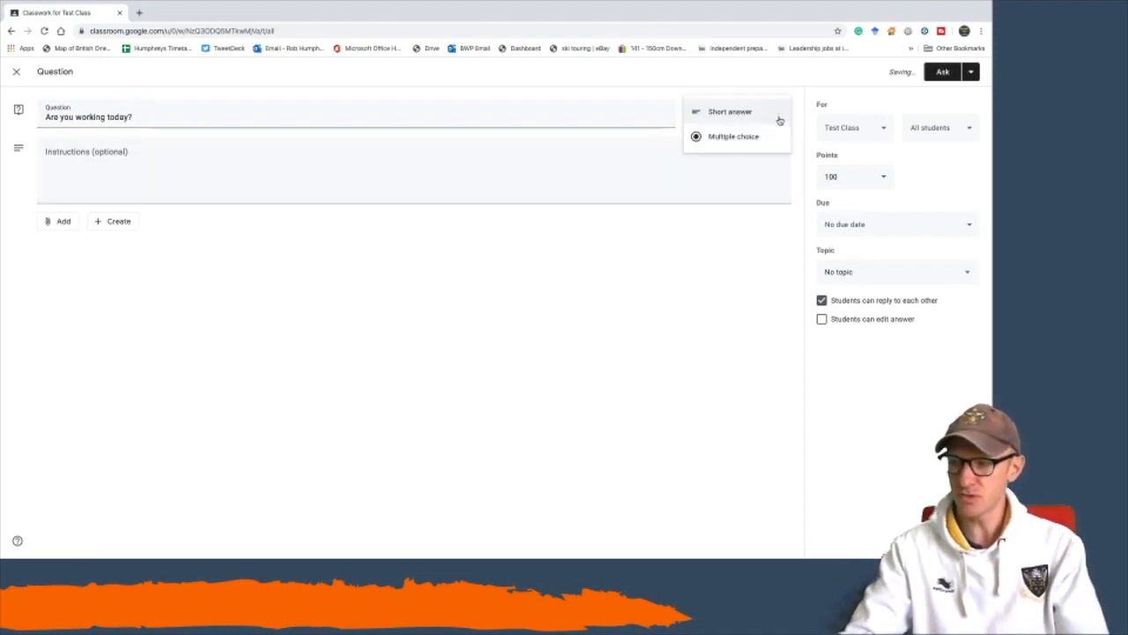
pyautogui.click(732, 135)
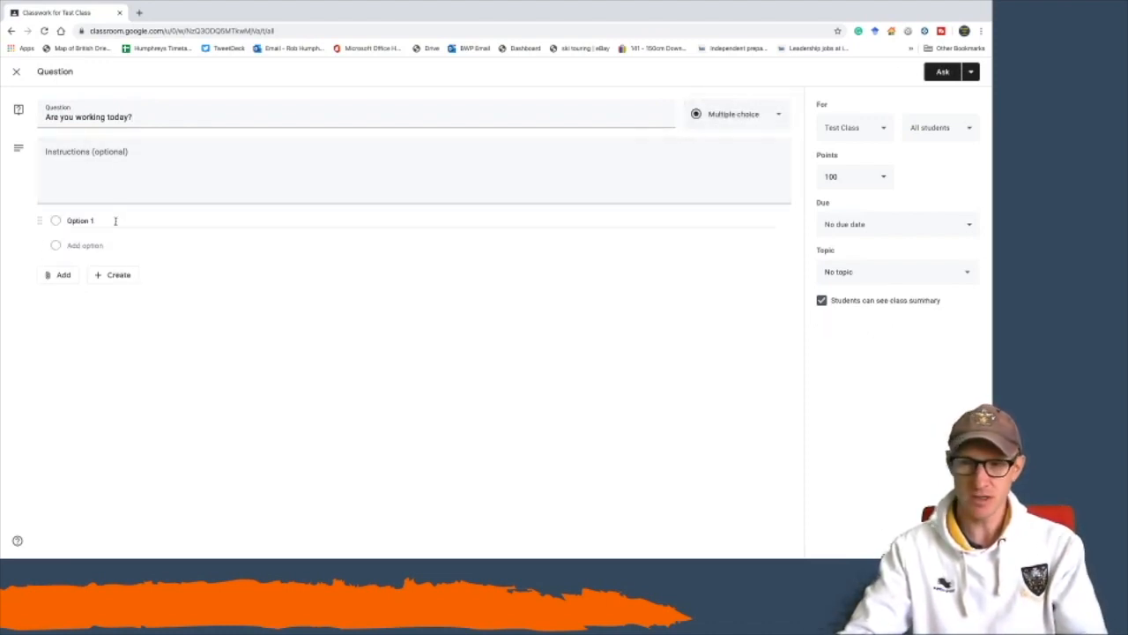
pyautogui.write('Yes')
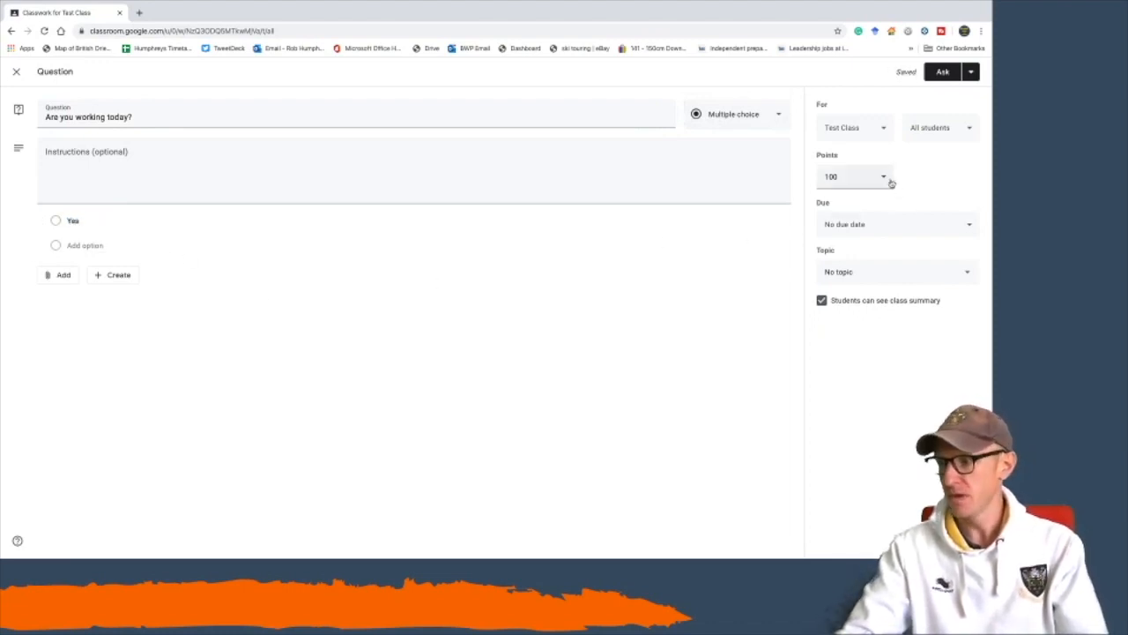
# Mark the question Ungraded and set it due Wed, April 22 at 12:00 PM.
pyautogui.click(854, 176)
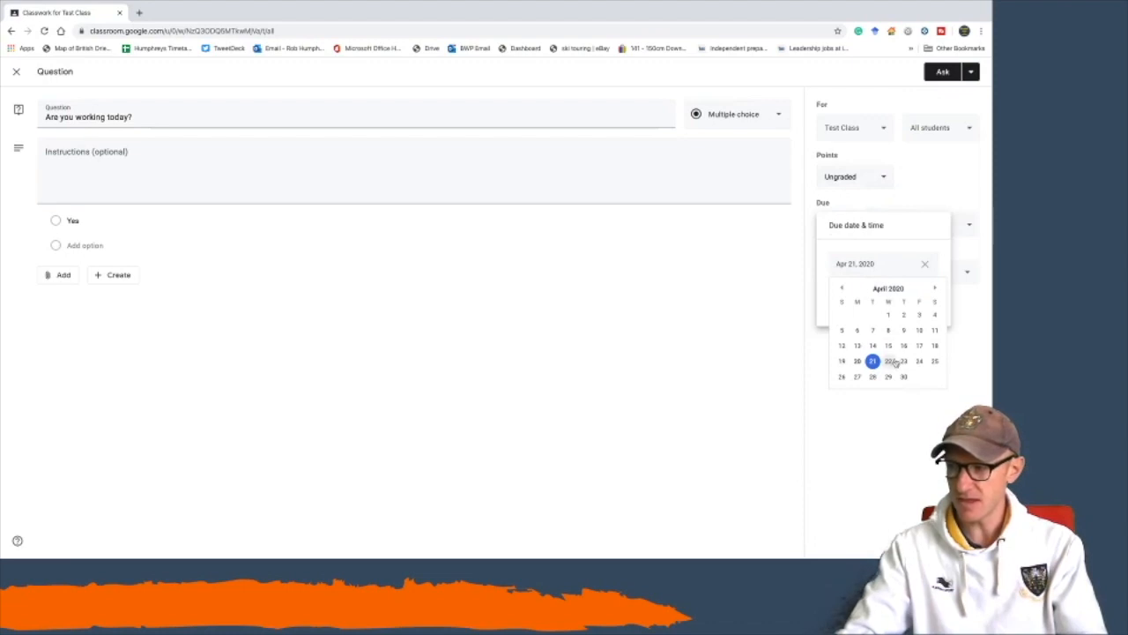
pyautogui.click(887, 361)
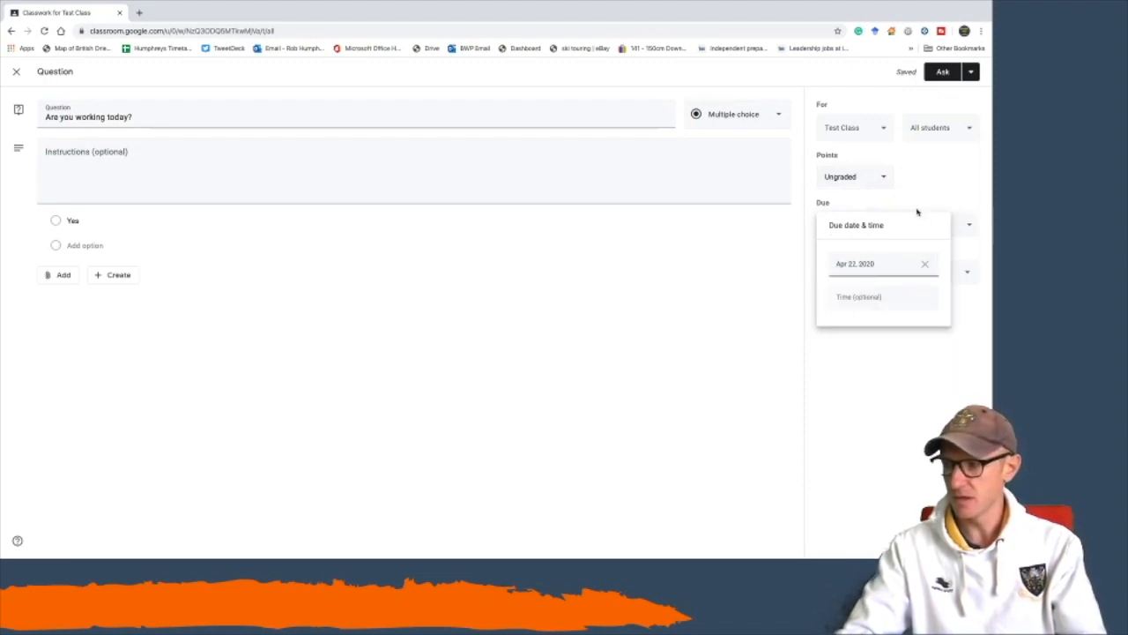
pyautogui.click(873, 296)
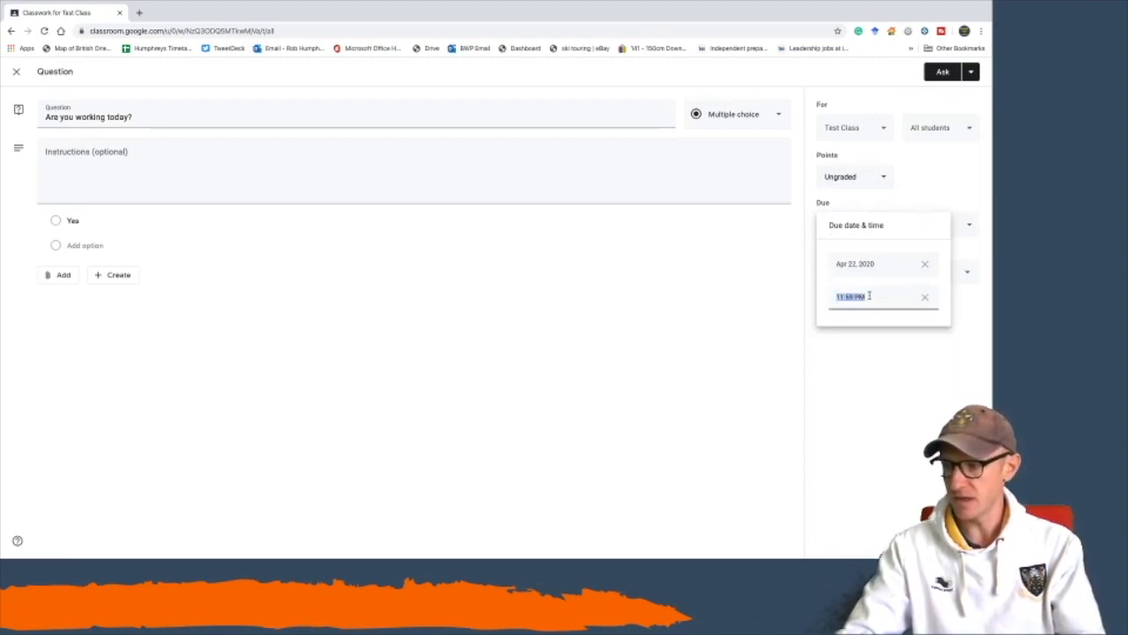
pyautogui.write('12:00 PM')
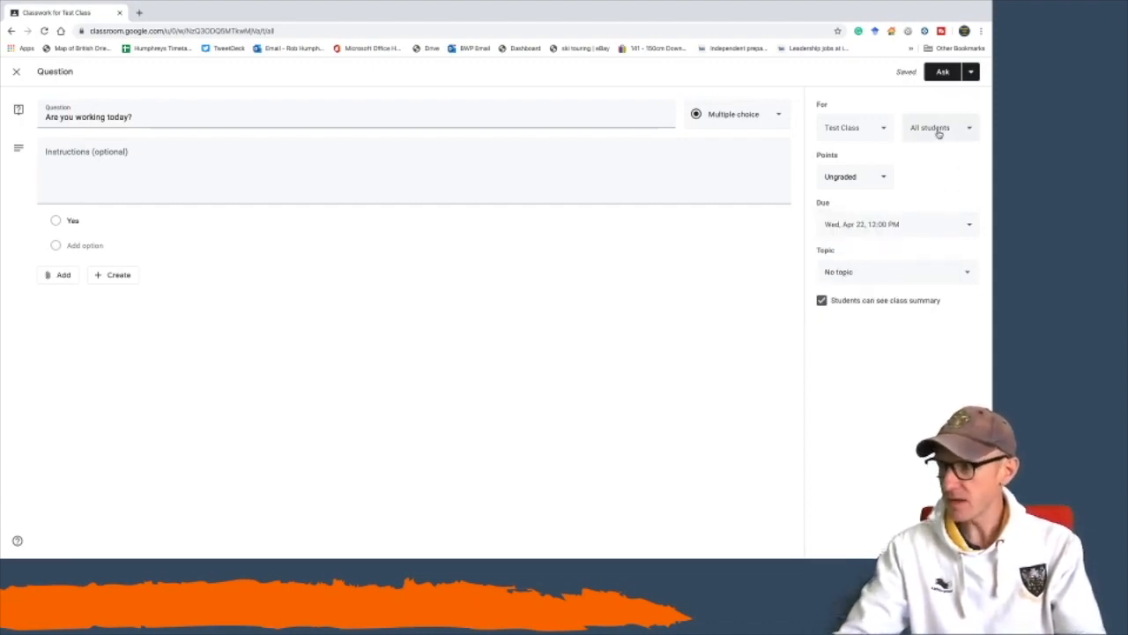
# Schedule the question to post on April 22 at 8:00 AM.
pyautogui.click(970, 72)
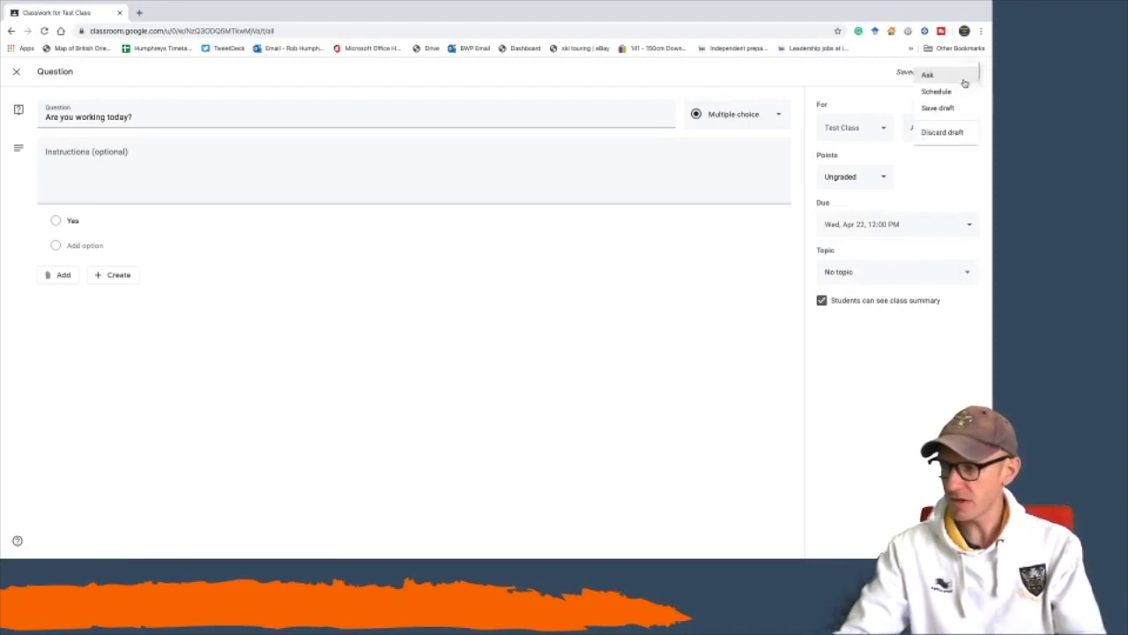
pyautogui.click(936, 91)
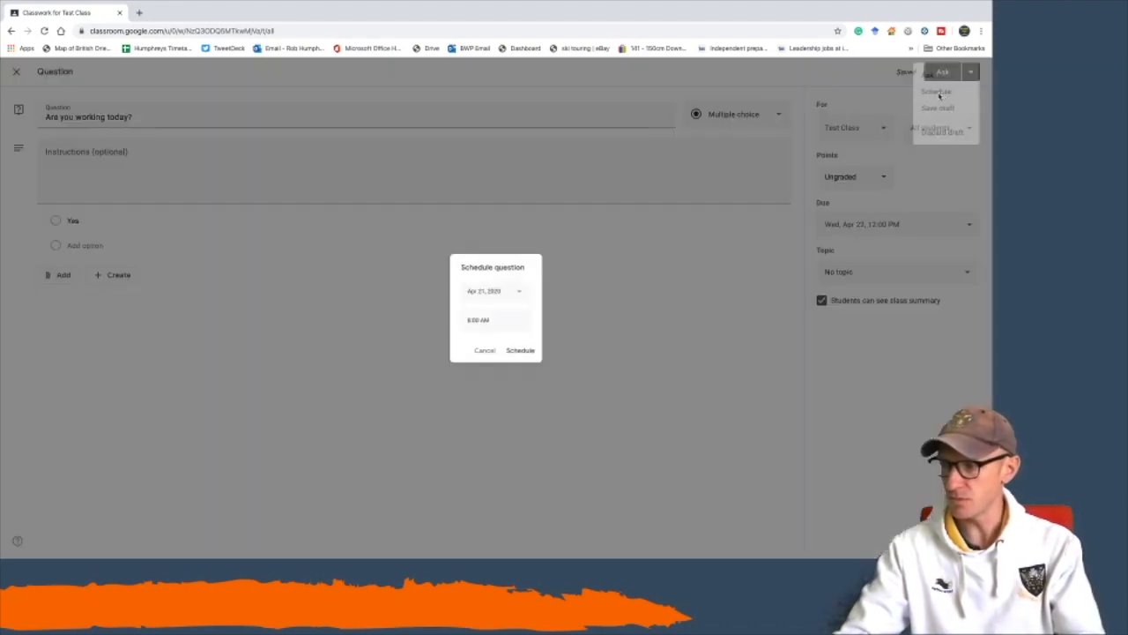
pyautogui.click(497, 290)
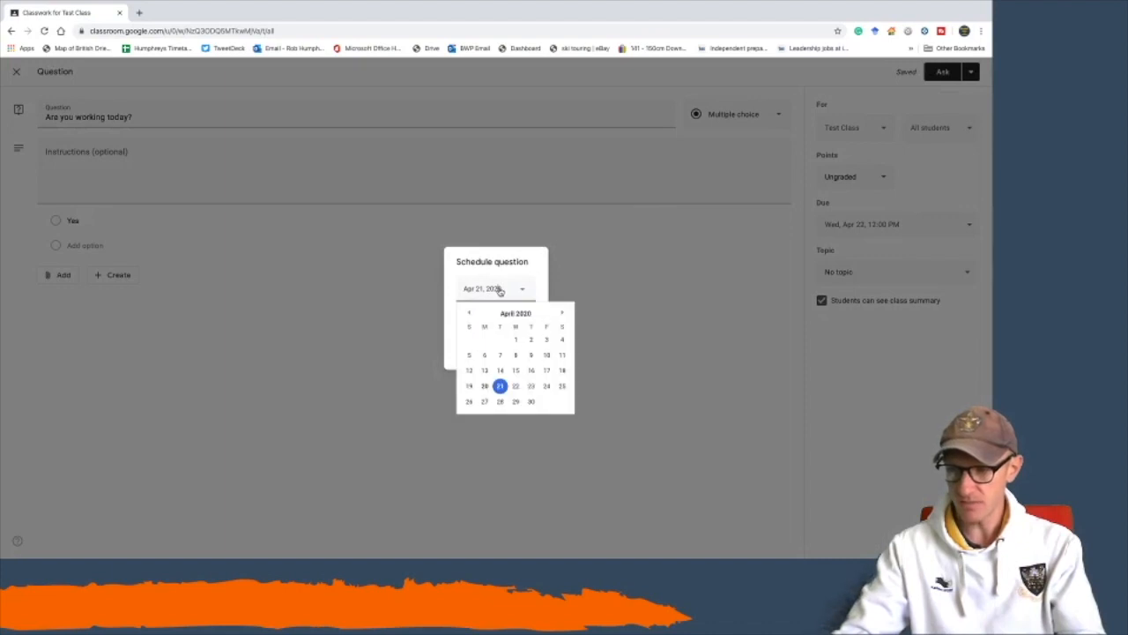
pyautogui.click(516, 385)
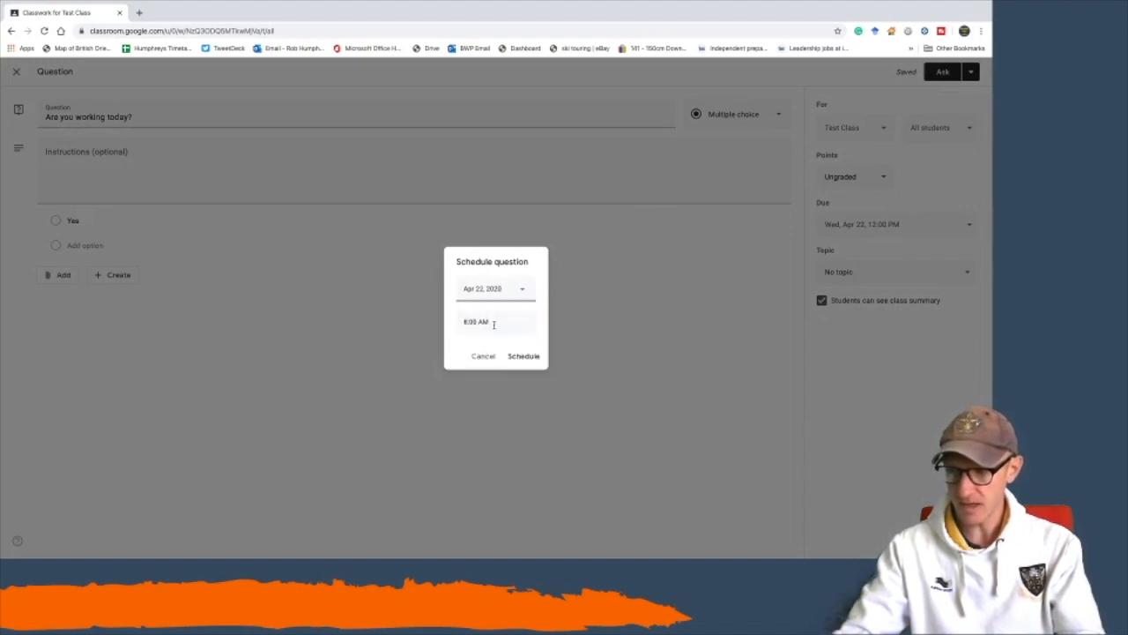
pyautogui.click(524, 356)
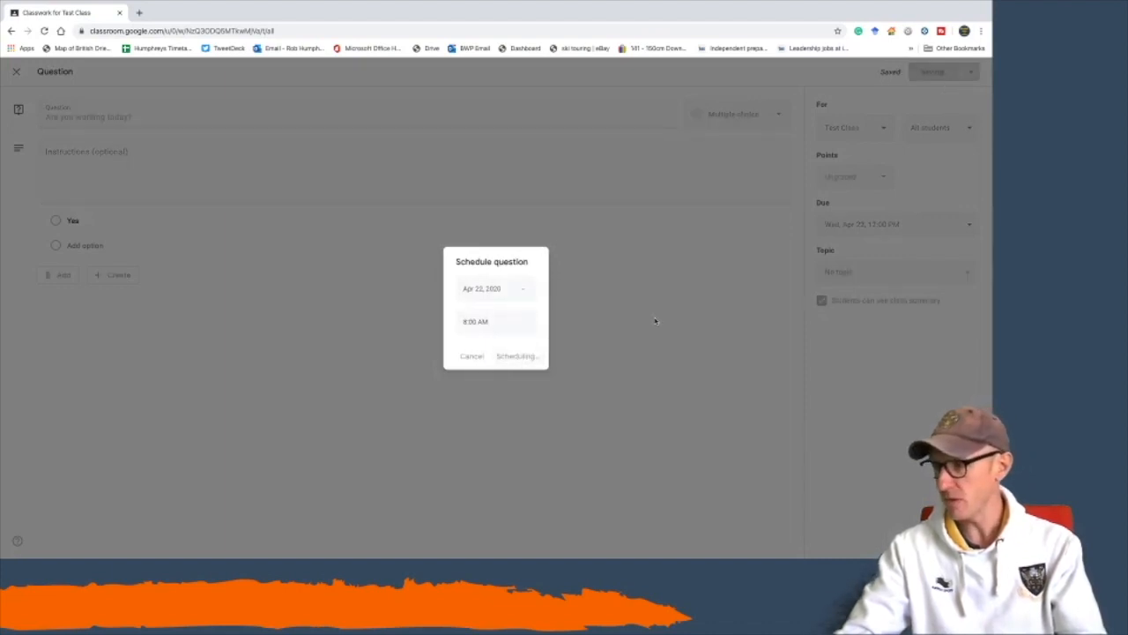
pyautogui.click(516, 355)
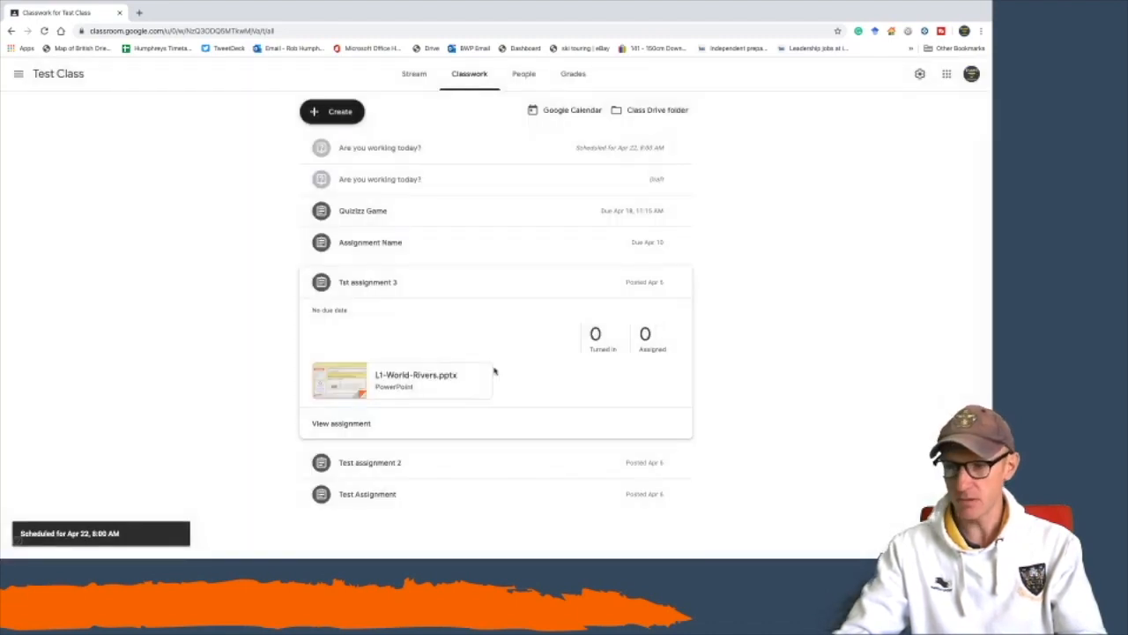
pyautogui.moveTo(441, 269)
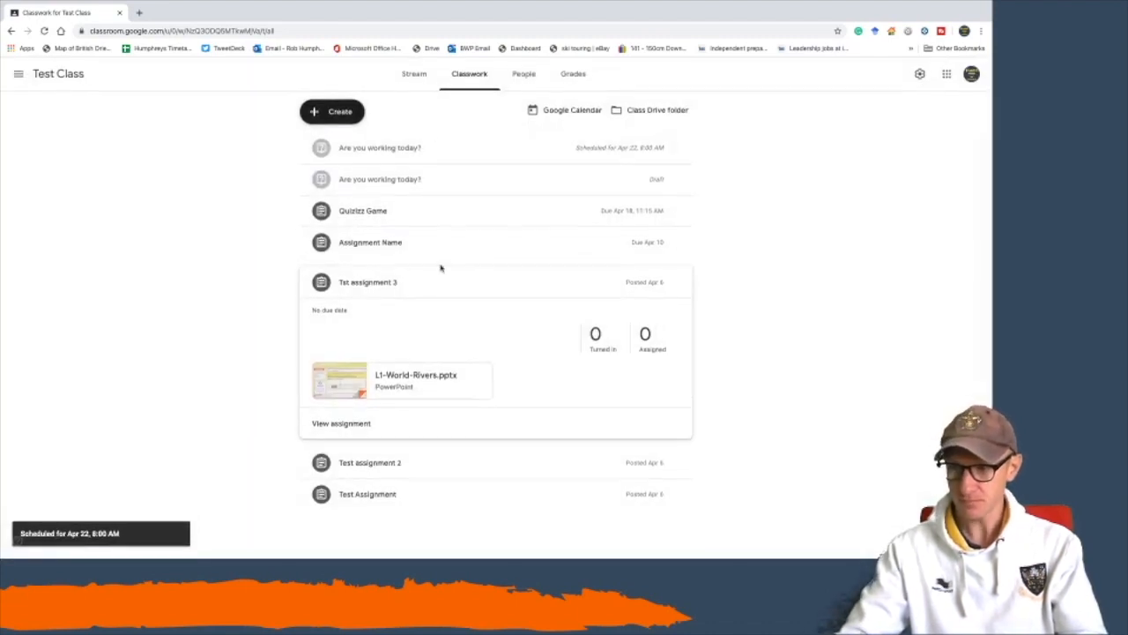
pyautogui.moveTo(544, 152)
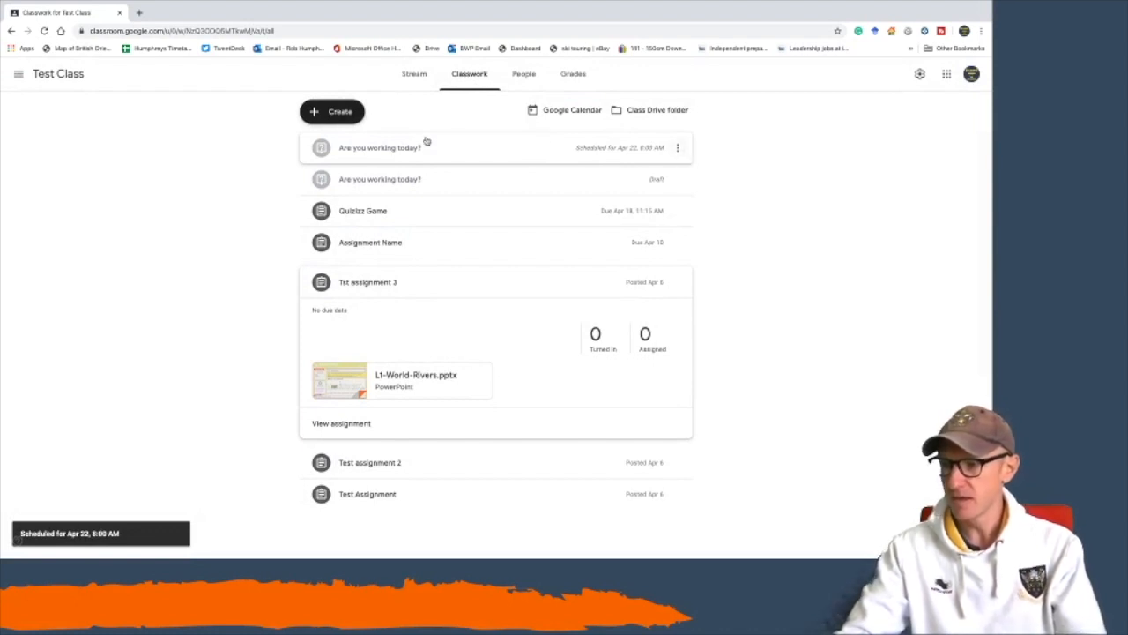
# Expand the scheduled 'Are you working today?' question to view its April 22, 12:00 PM due date.
pyautogui.click(379, 147)
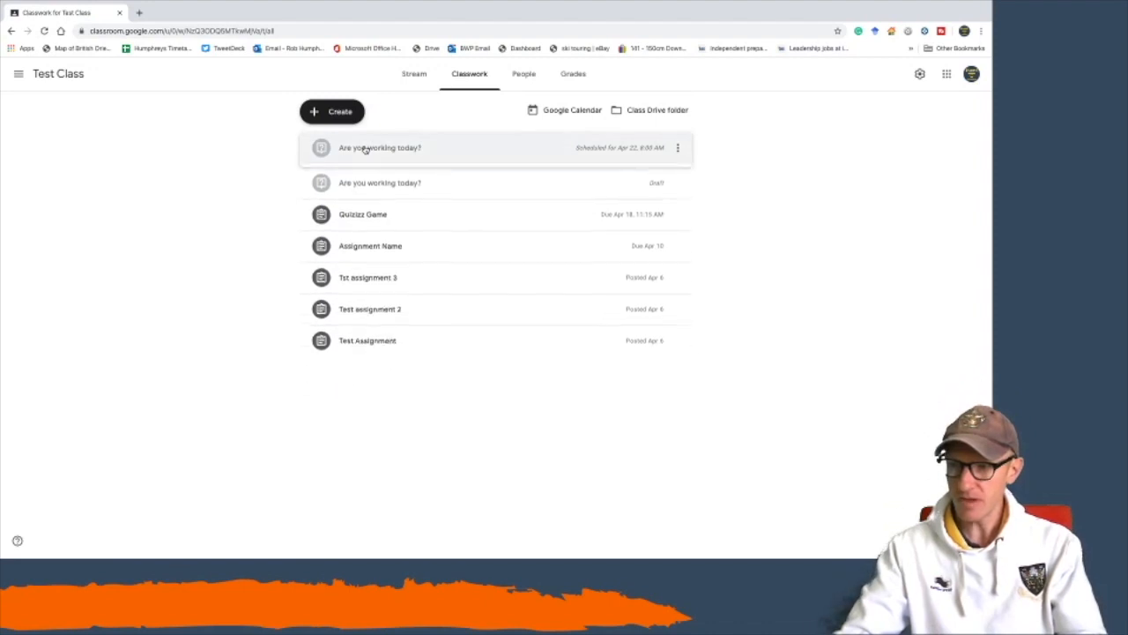
pyautogui.click(379, 147)
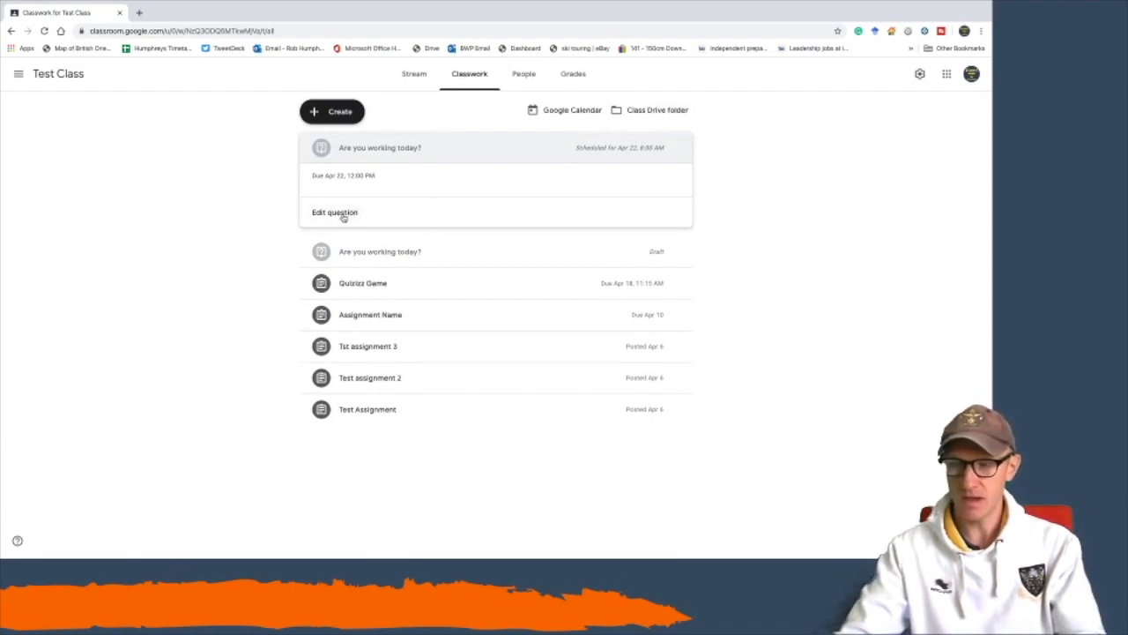
# Edit the question to add a new 'Registration' topic and reschedule it.
pyautogui.click(334, 212)
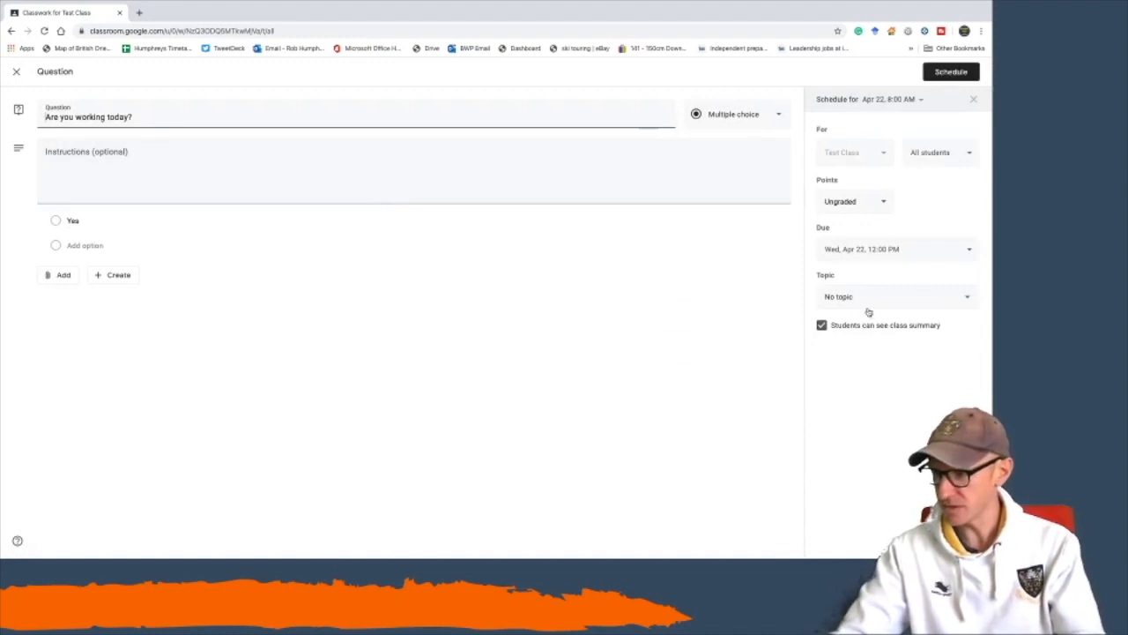
pyautogui.click(897, 296)
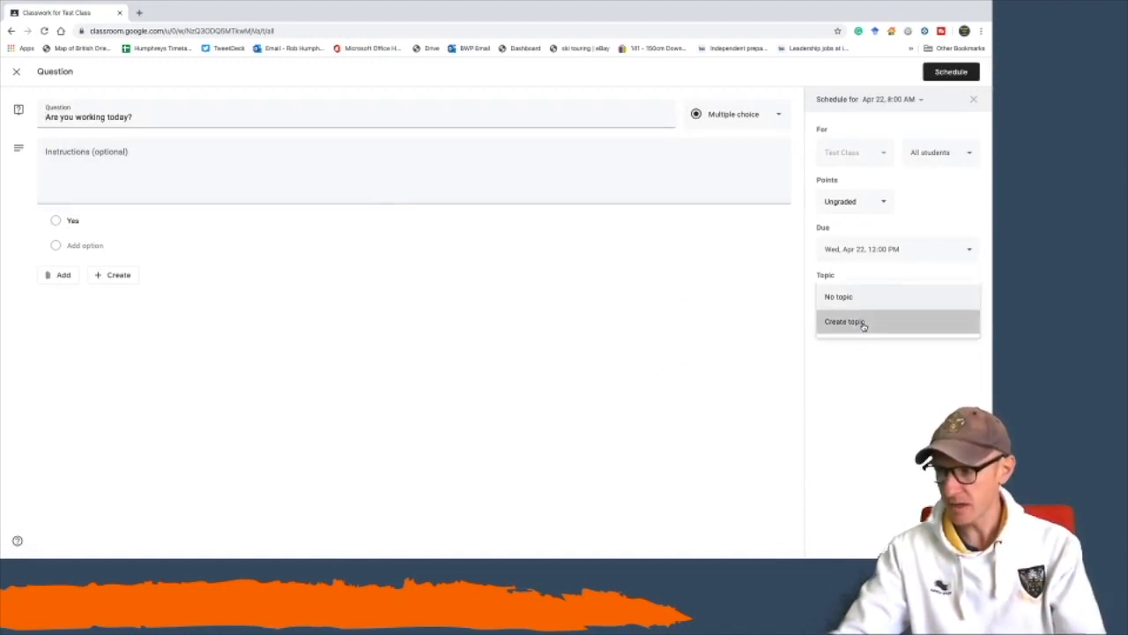
pyautogui.write('Registration')
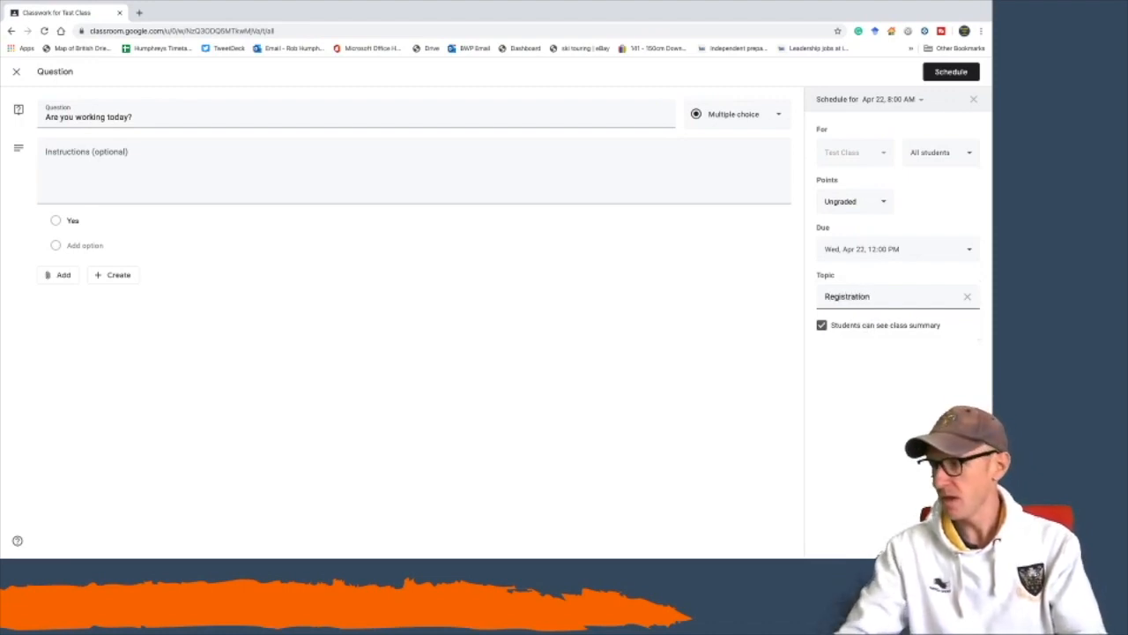
pyautogui.click(950, 72)
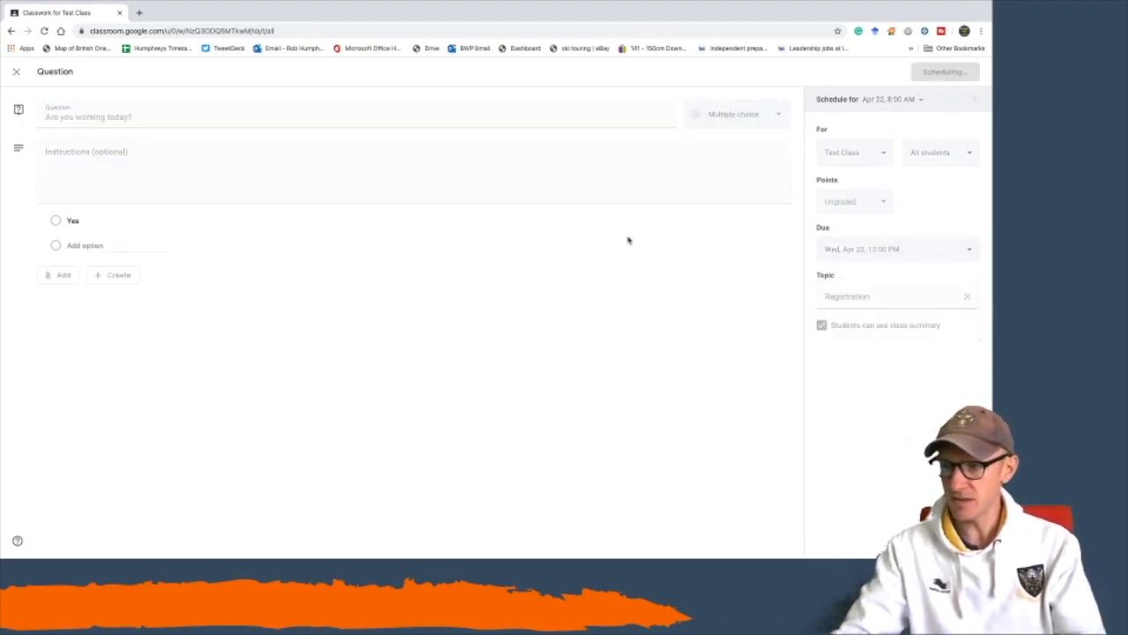
# Expand the question now listed under the Registration topic.
pyautogui.click(943, 71)
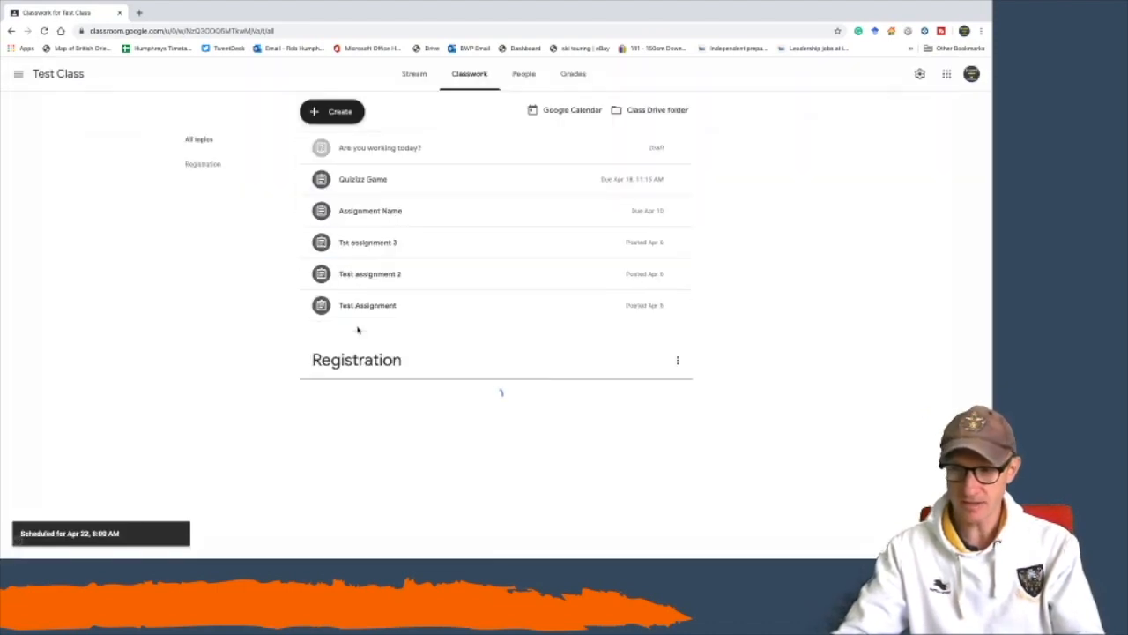
pyautogui.click(356, 360)
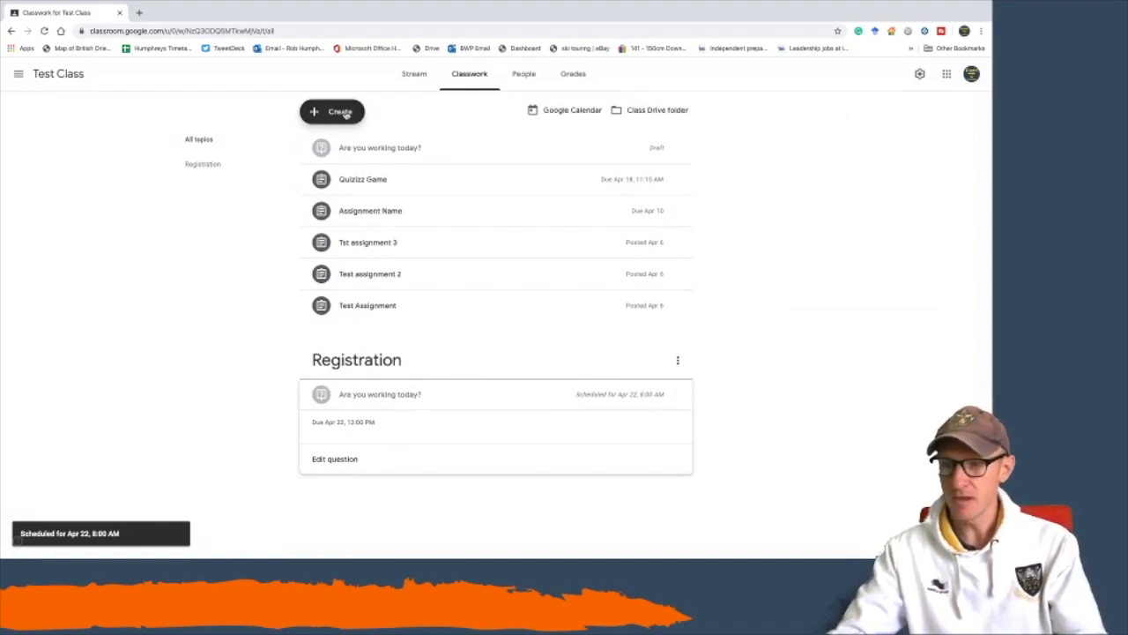
# Reuse the scheduled 'Are you working today?' post to make a copy.
pyautogui.click(332, 111)
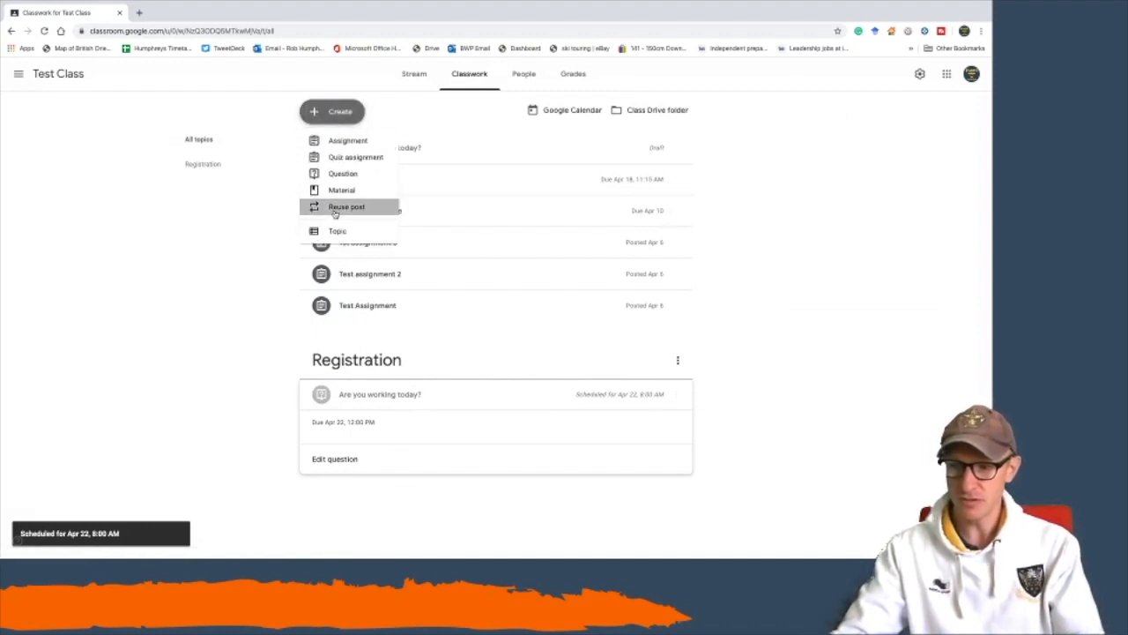
pyautogui.click(346, 206)
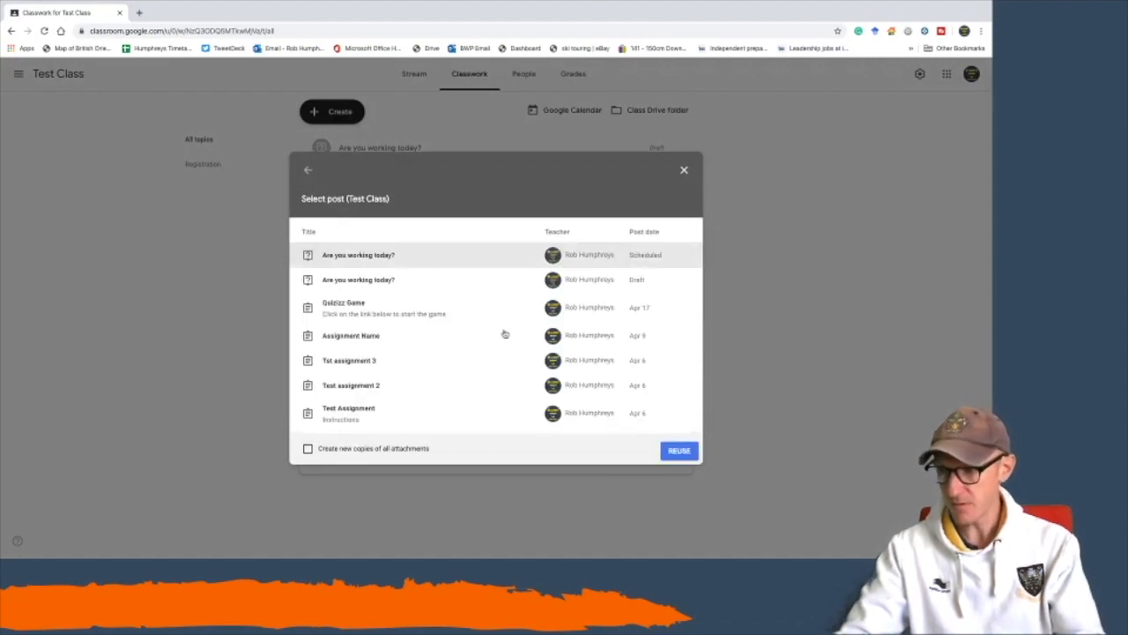
pyautogui.click(679, 450)
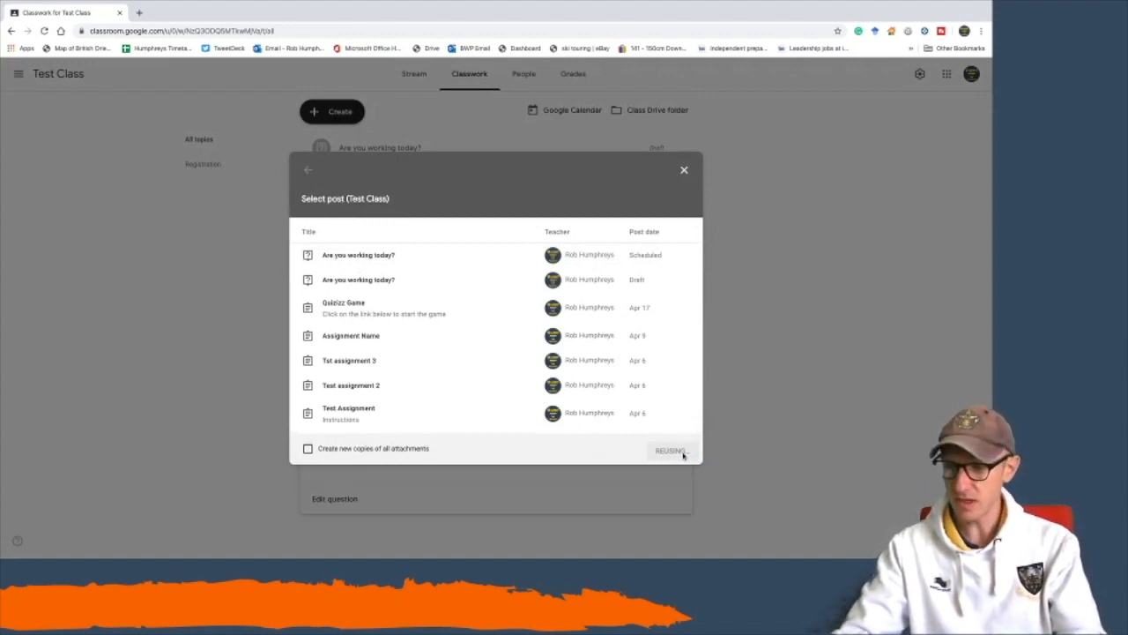
pyautogui.click(671, 449)
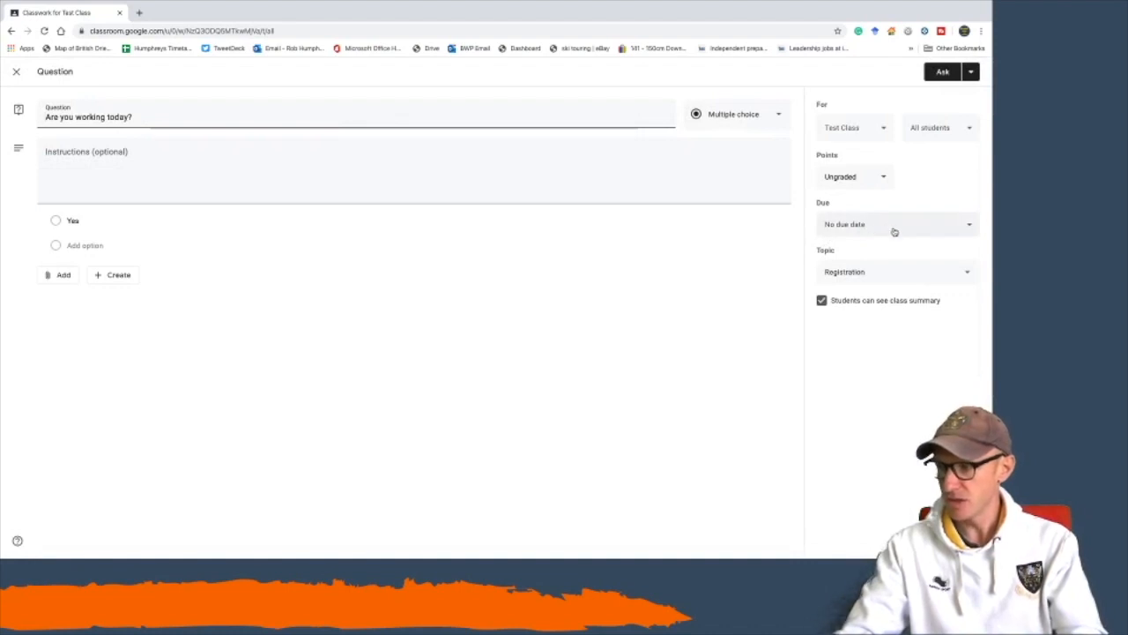
# Set the copy's due date to Thursday, April 23 at 12:00 PM.
pyautogui.click(897, 224)
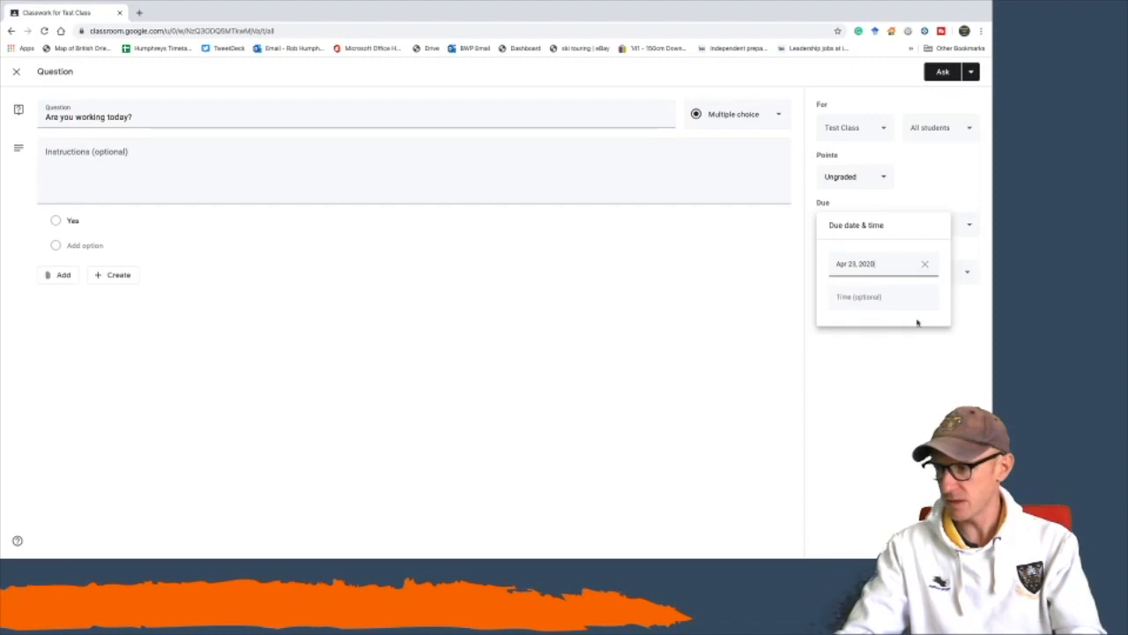
pyautogui.write('12')
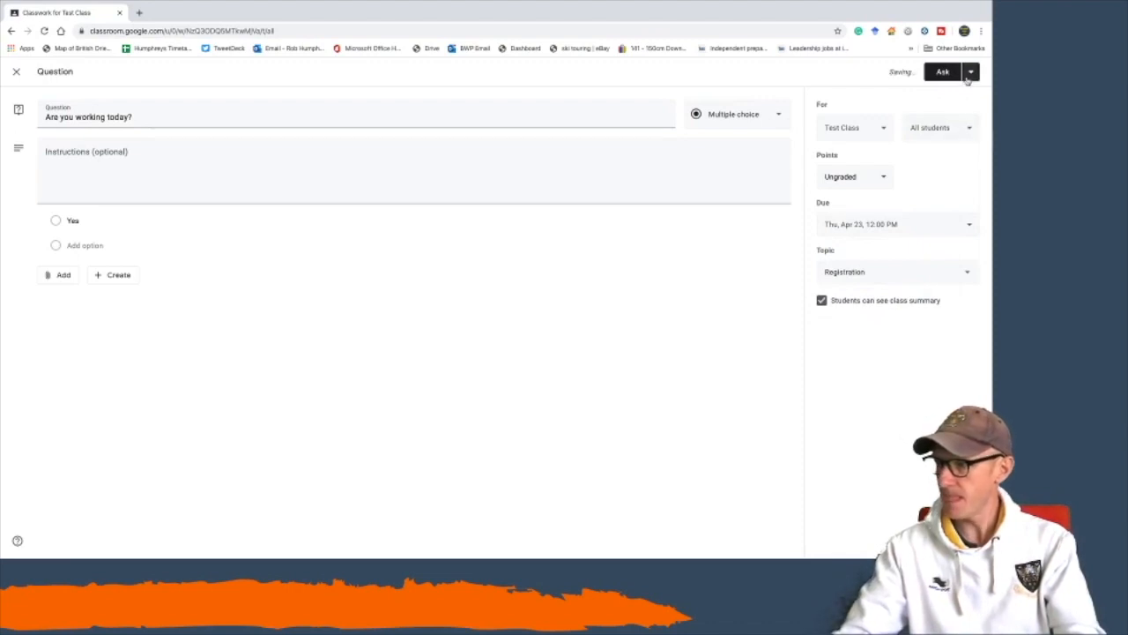
# Schedule the copied question to post on April 23 at 8:00 AM.
pyautogui.click(970, 71)
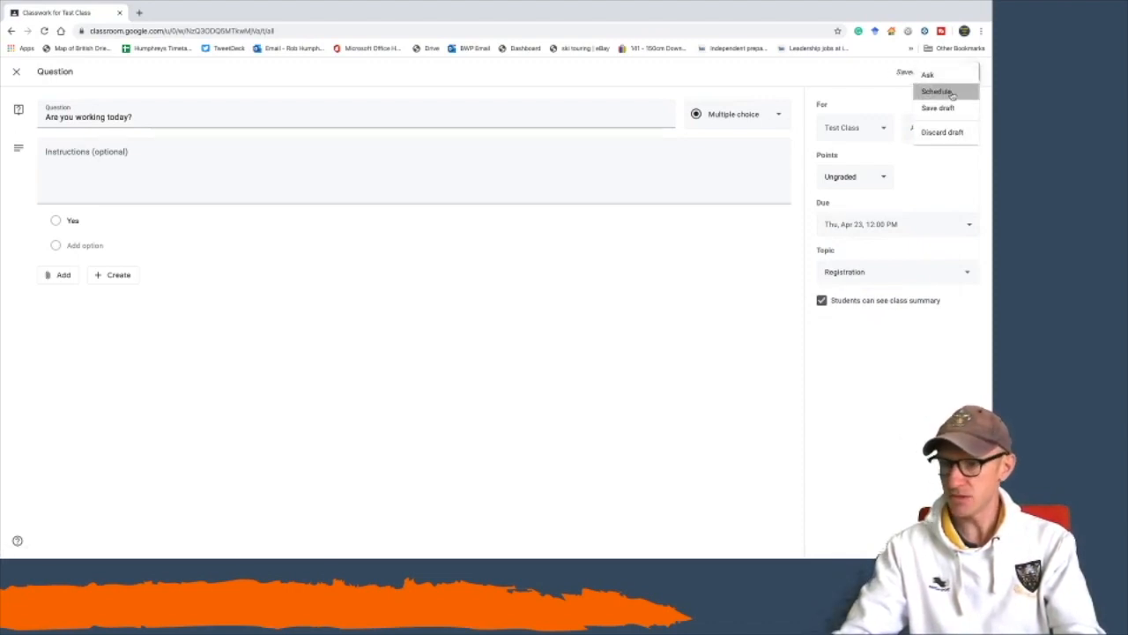
pyautogui.click(936, 91)
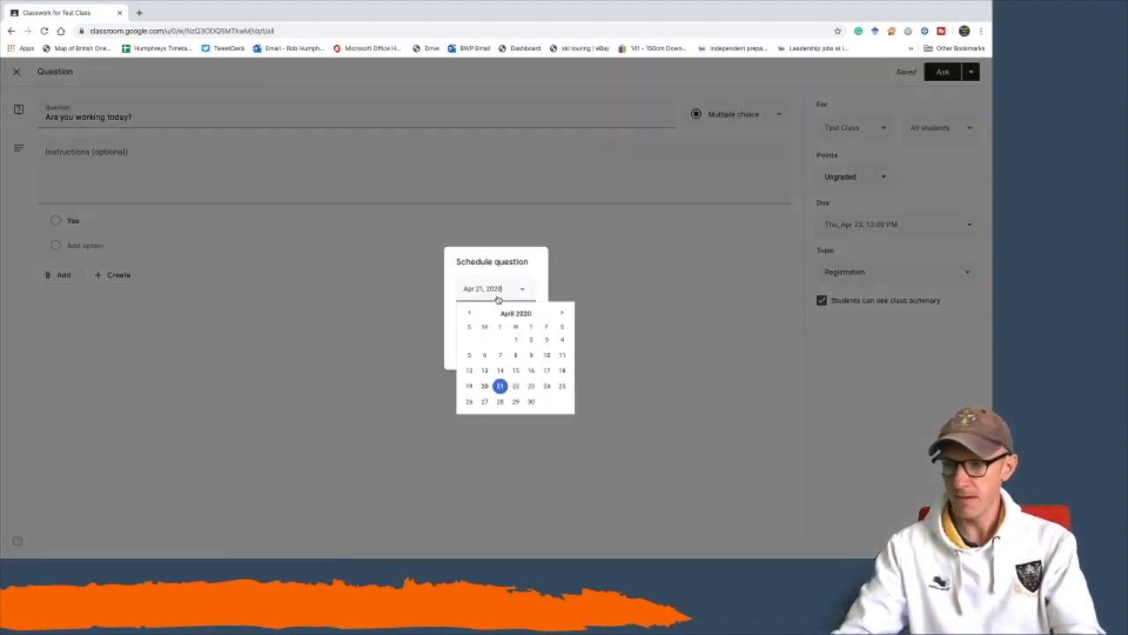
pyautogui.click(531, 385)
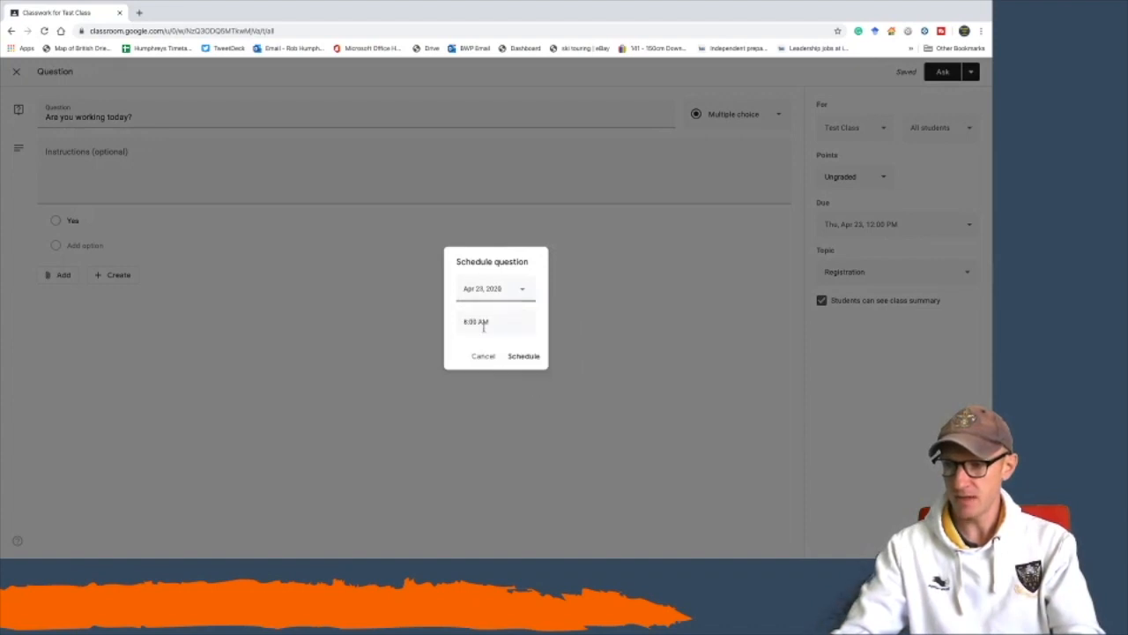
pyautogui.click(523, 356)
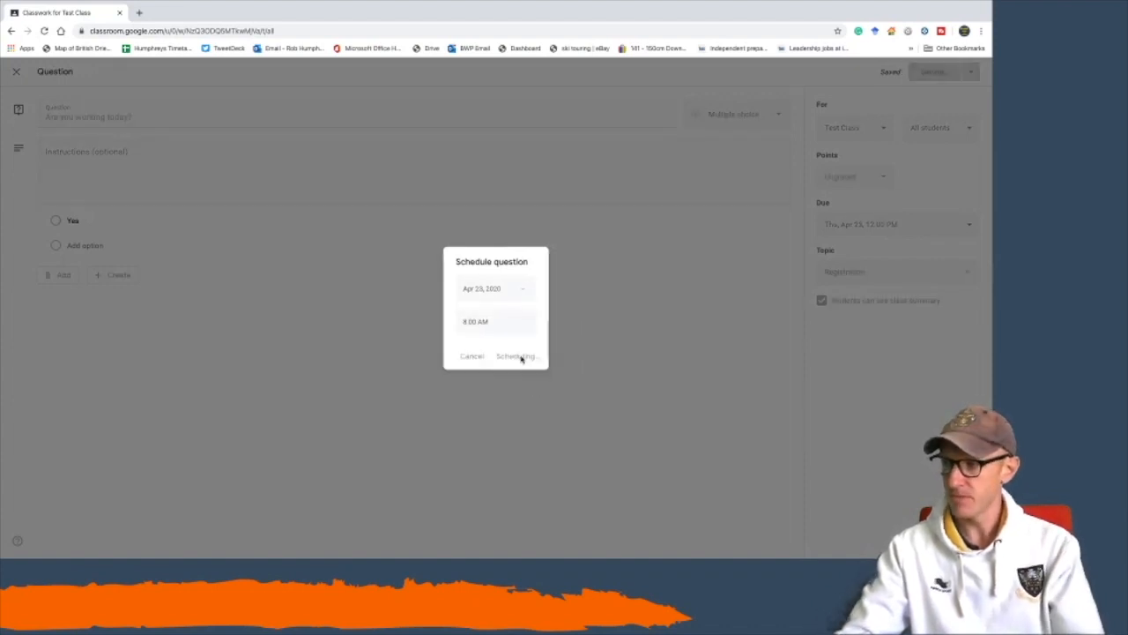
pyautogui.click(515, 356)
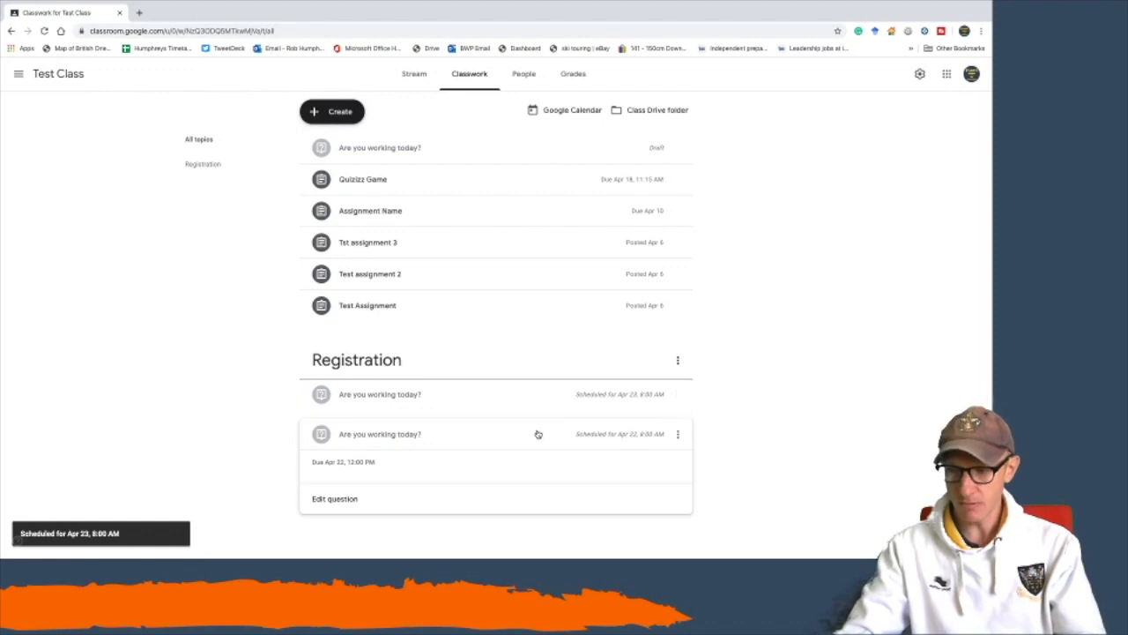